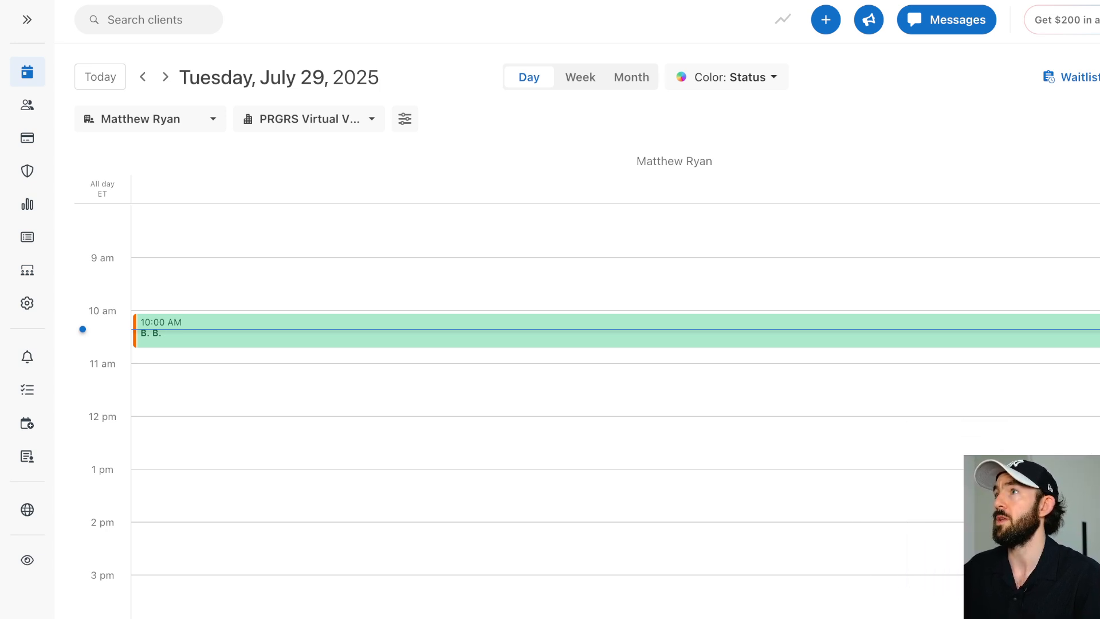
{"action": "mouse_move", "coordinate": [378, 181]}
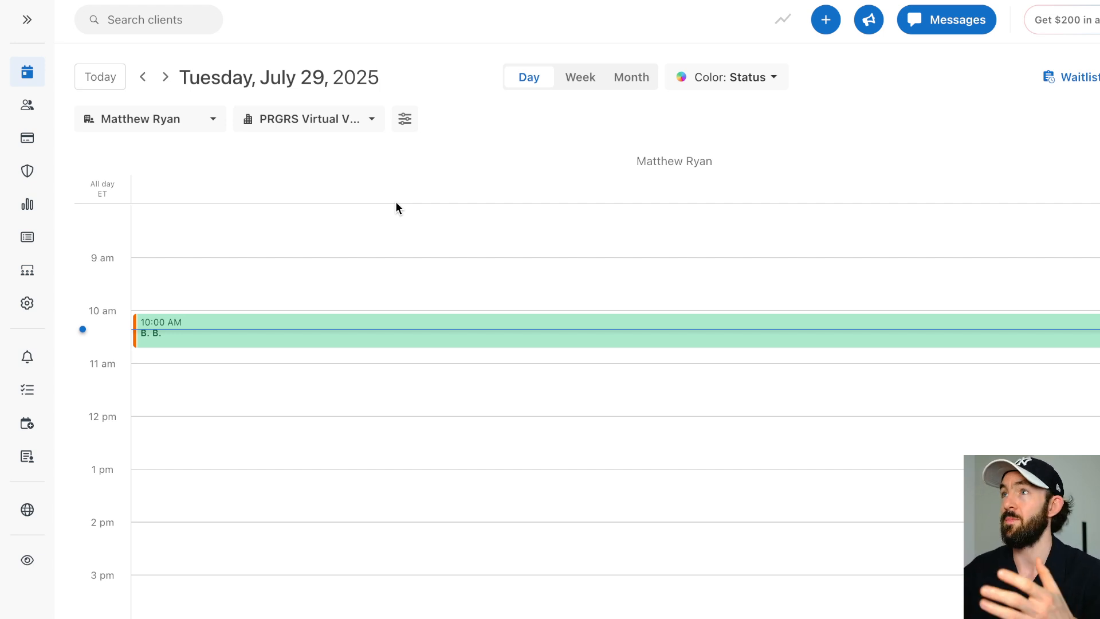
{"action": "mouse_move", "coordinate": [294, 248]}
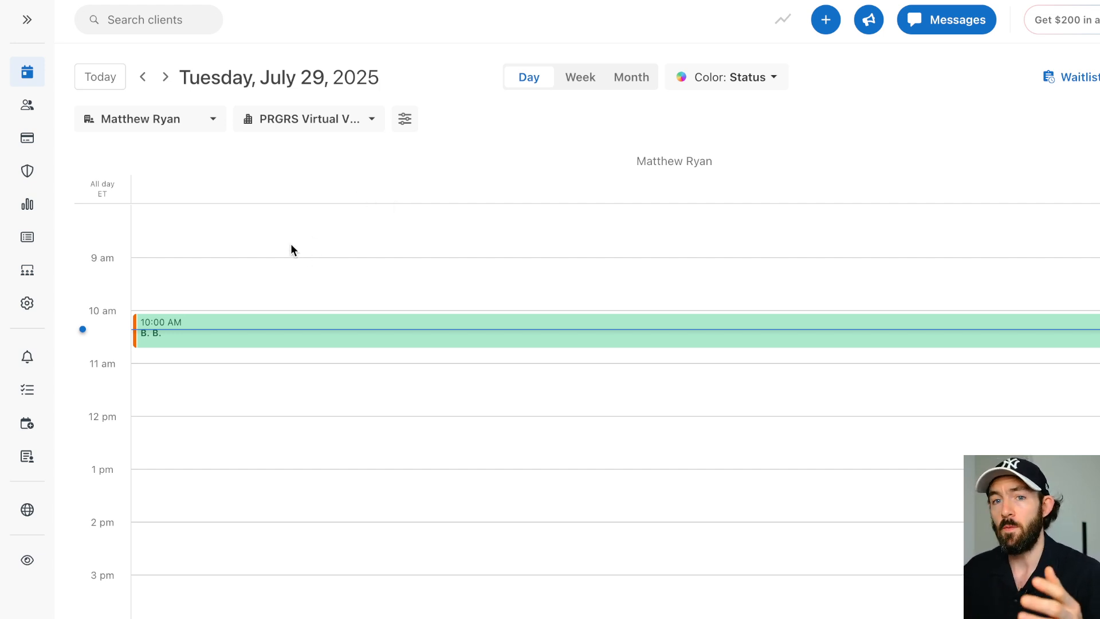
{"action": "mouse_move", "coordinate": [284, 268]}
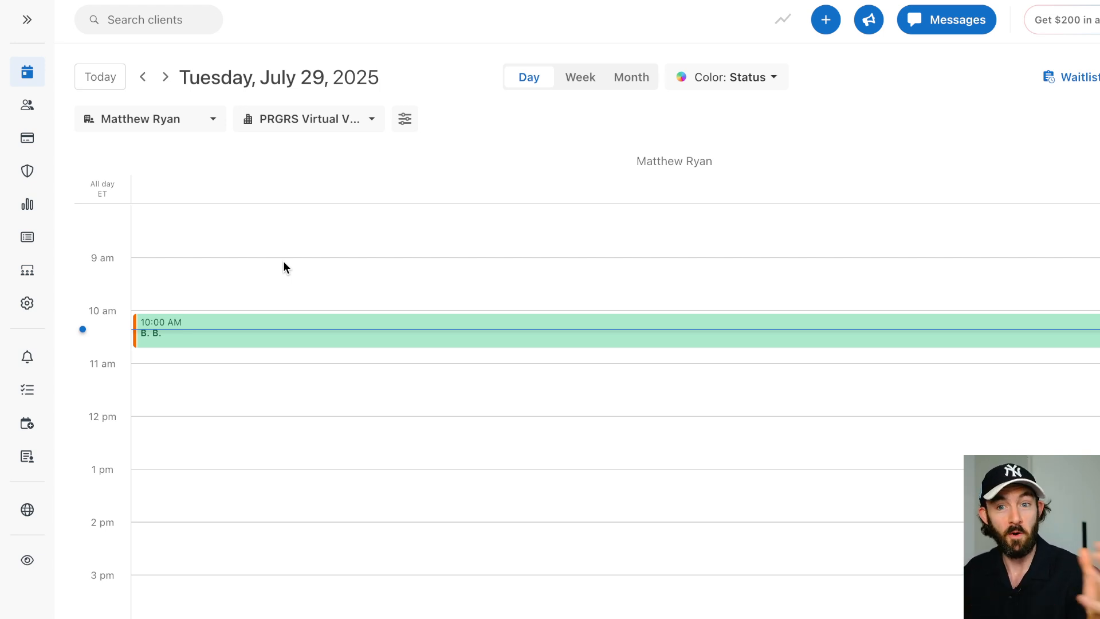
{"action": "mouse_move", "coordinate": [300, 323]}
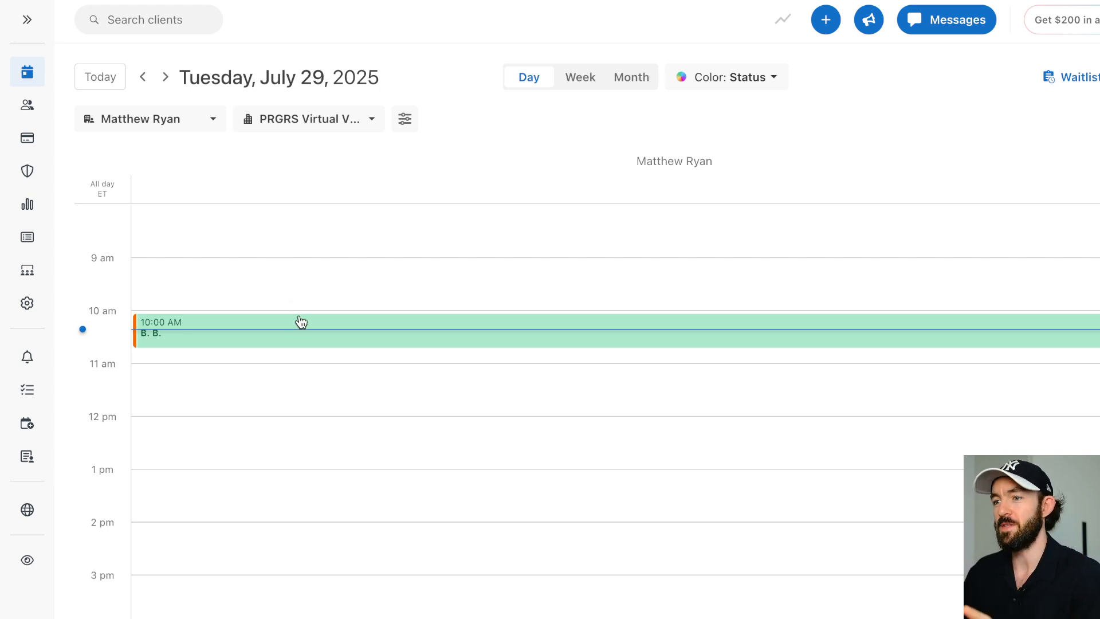
{"action": "mouse_move", "coordinate": [305, 327]}
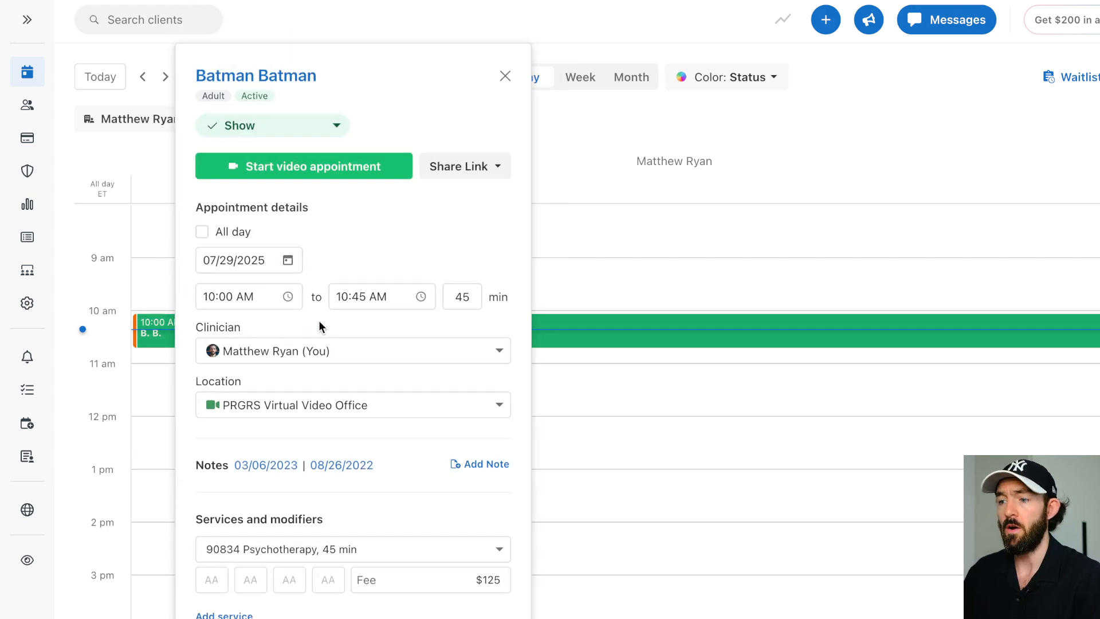
{"action": "mouse_move", "coordinate": [371, 319]}
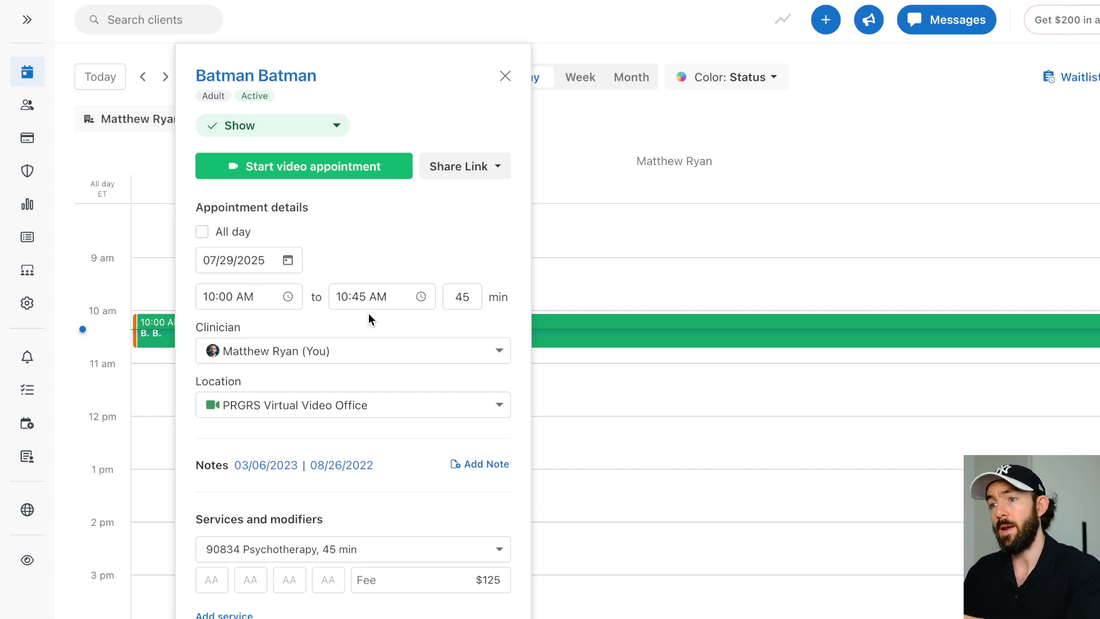
{"action": "mouse_move", "coordinate": [330, 257]}
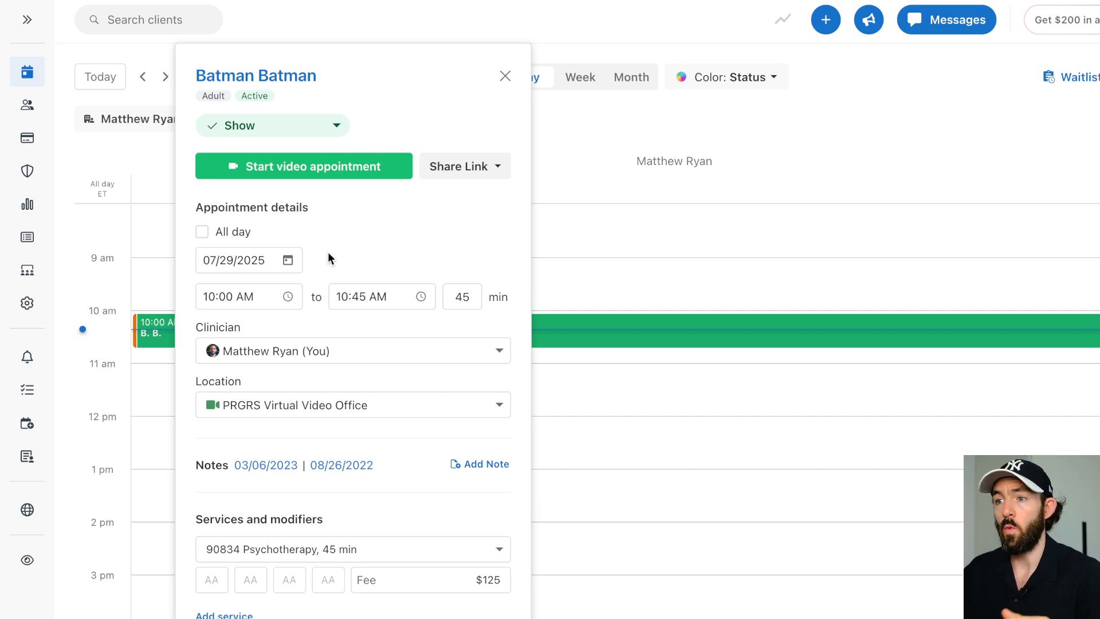
Start the July 29 10:00 AM video appointment and join as the clinician.
{"action": "left_click", "coordinate": [303, 166]}
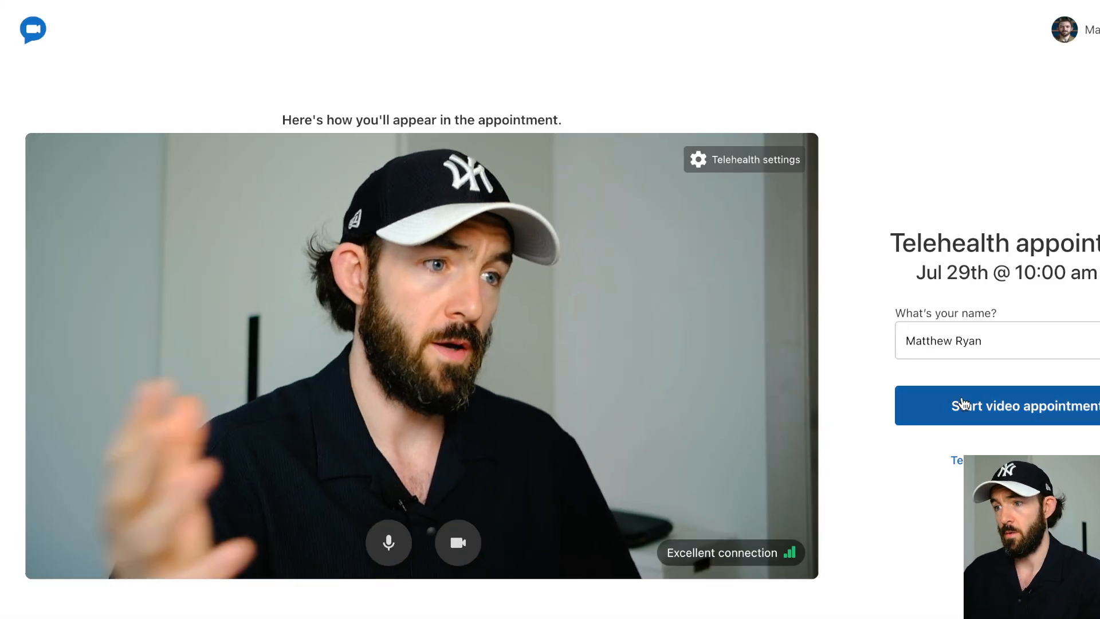
{"action": "left_click", "coordinate": [997, 406]}
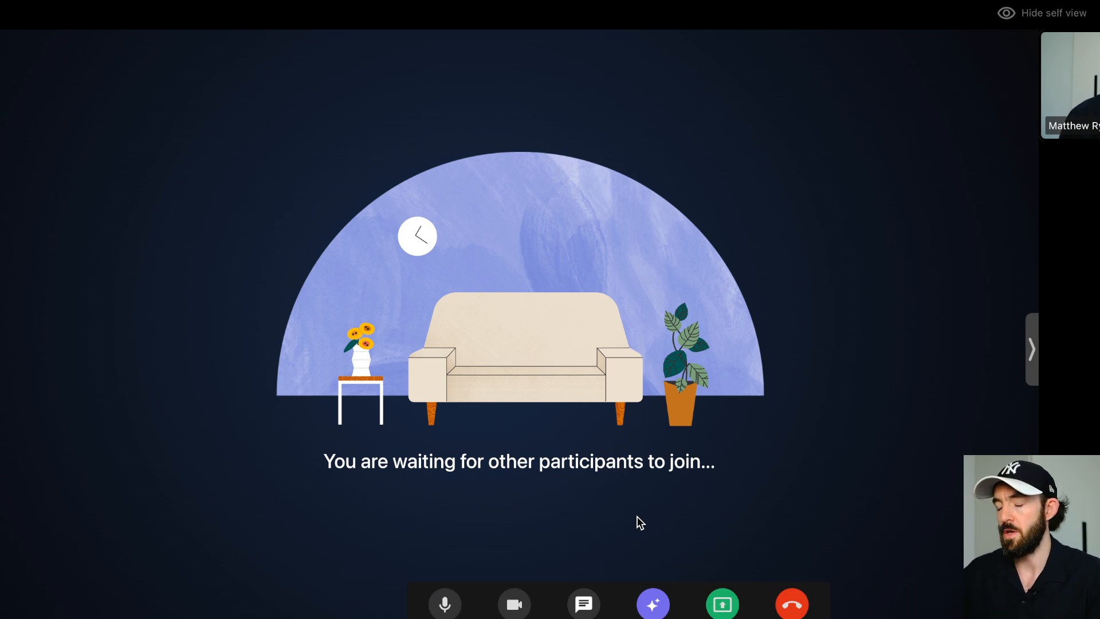
{"action": "mouse_move", "coordinate": [667, 499]}
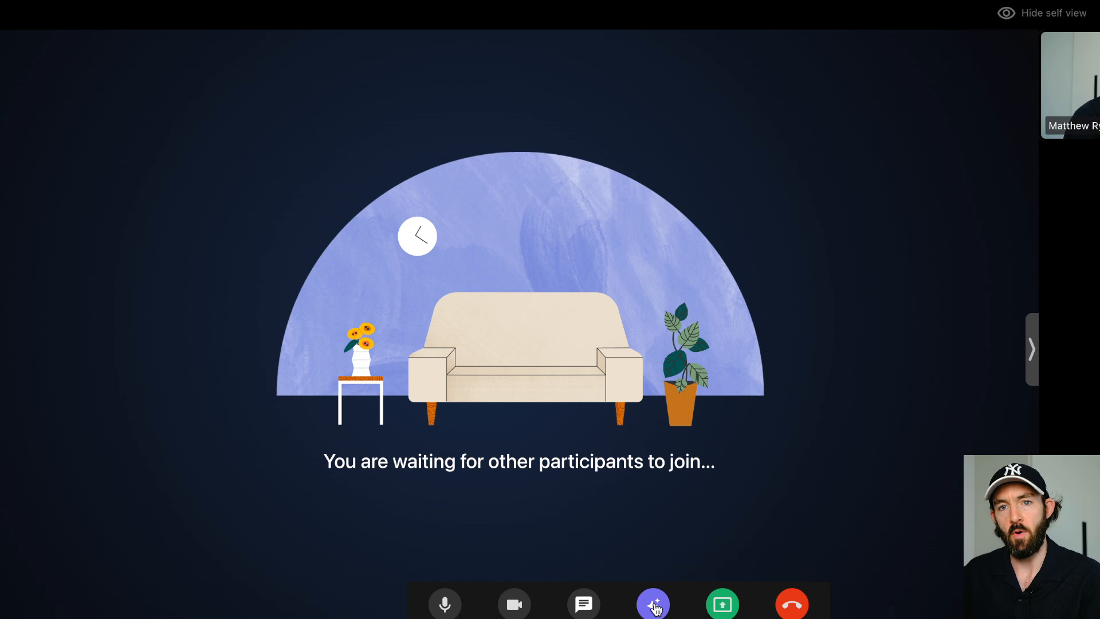
{"action": "mouse_move", "coordinate": [588, 378]}
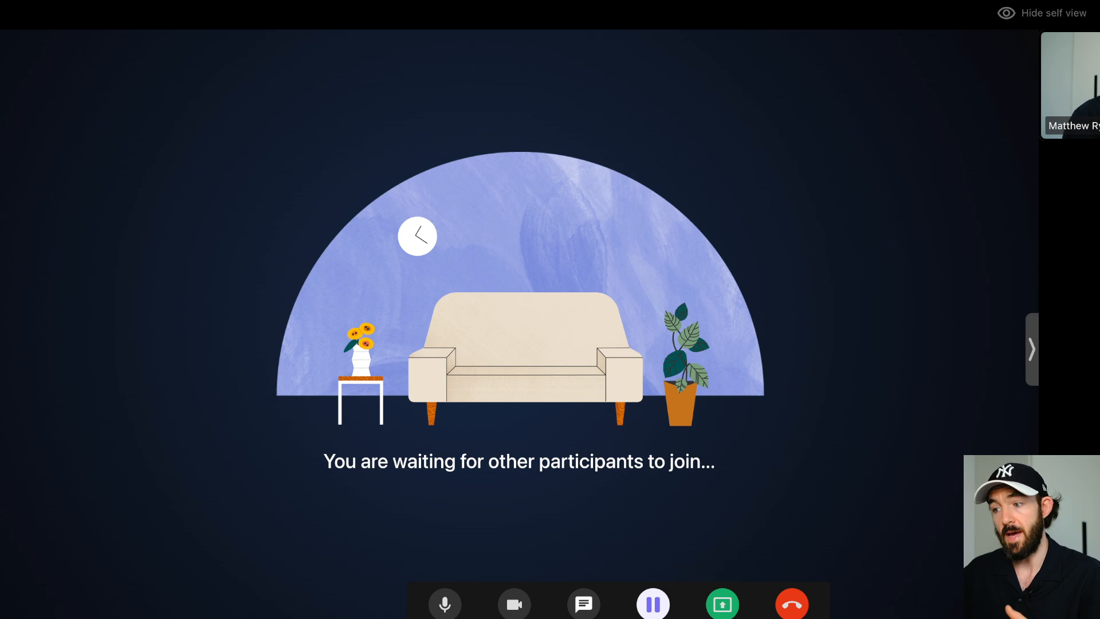
{"action": "mouse_move", "coordinate": [625, 589]}
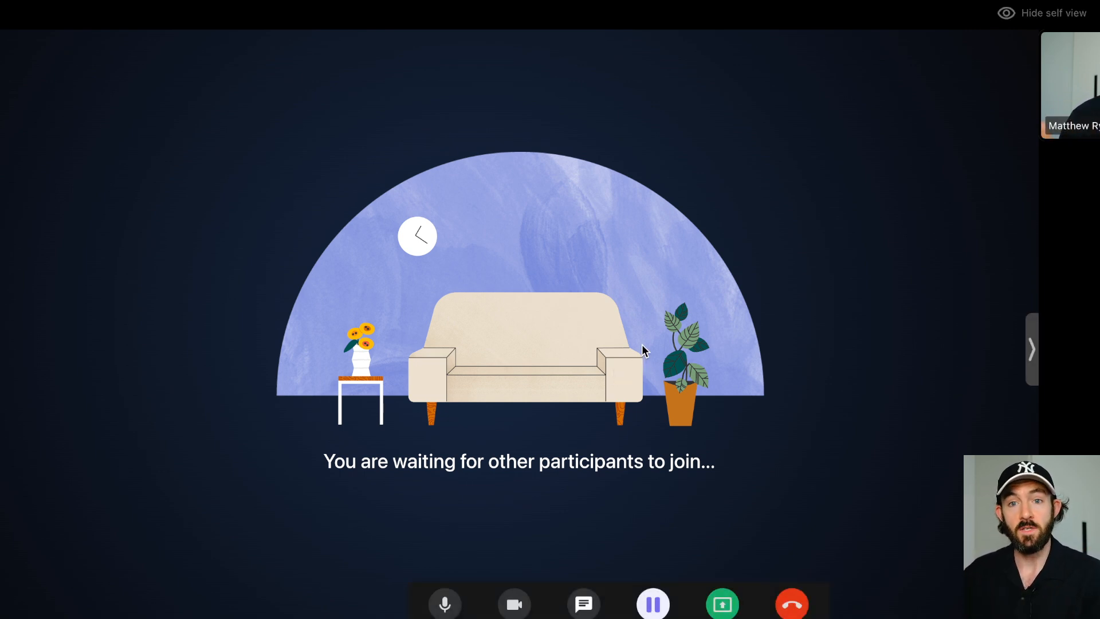
{"action": "mouse_move", "coordinate": [662, 338]}
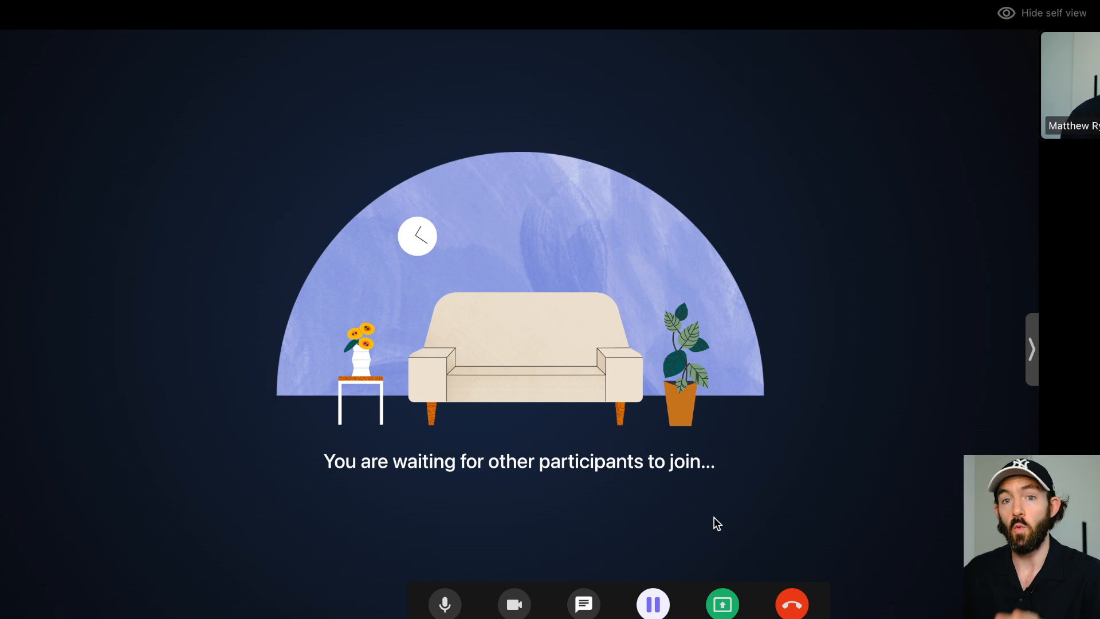
{"action": "mouse_move", "coordinate": [630, 383]}
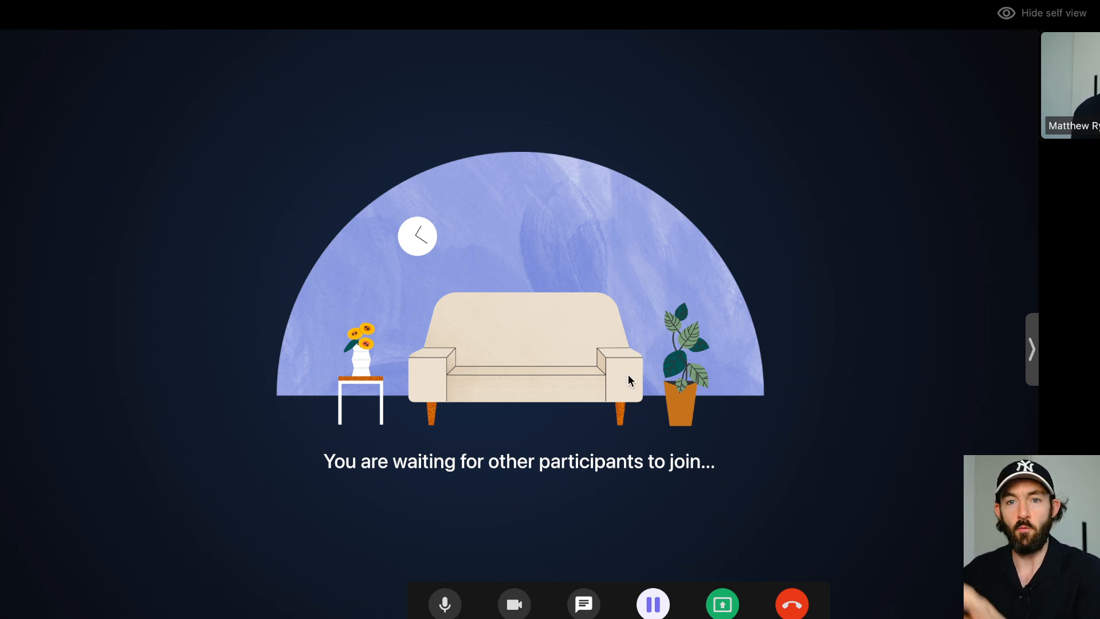
{"action": "mouse_move", "coordinate": [602, 274]}
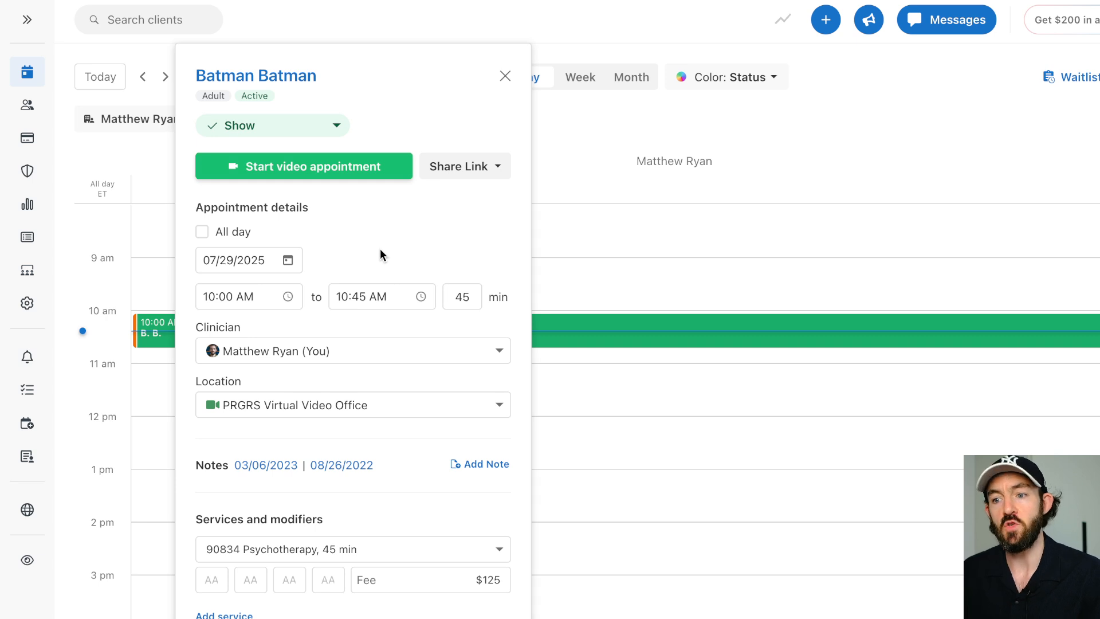
{"action": "mouse_move", "coordinate": [27, 302]}
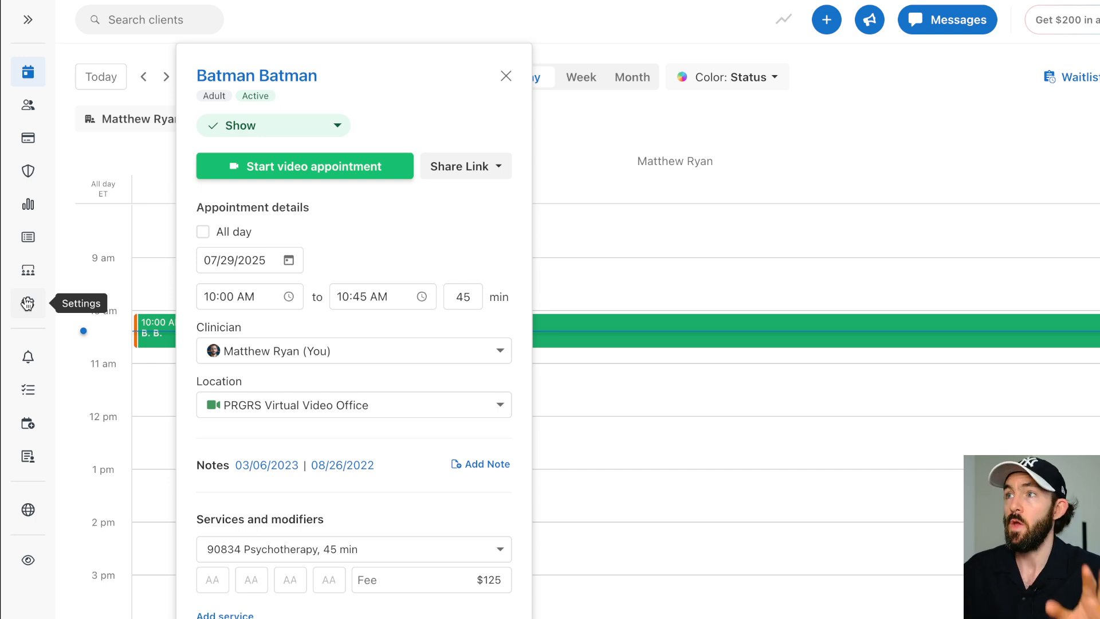
{"action": "mouse_move", "coordinate": [442, 261]}
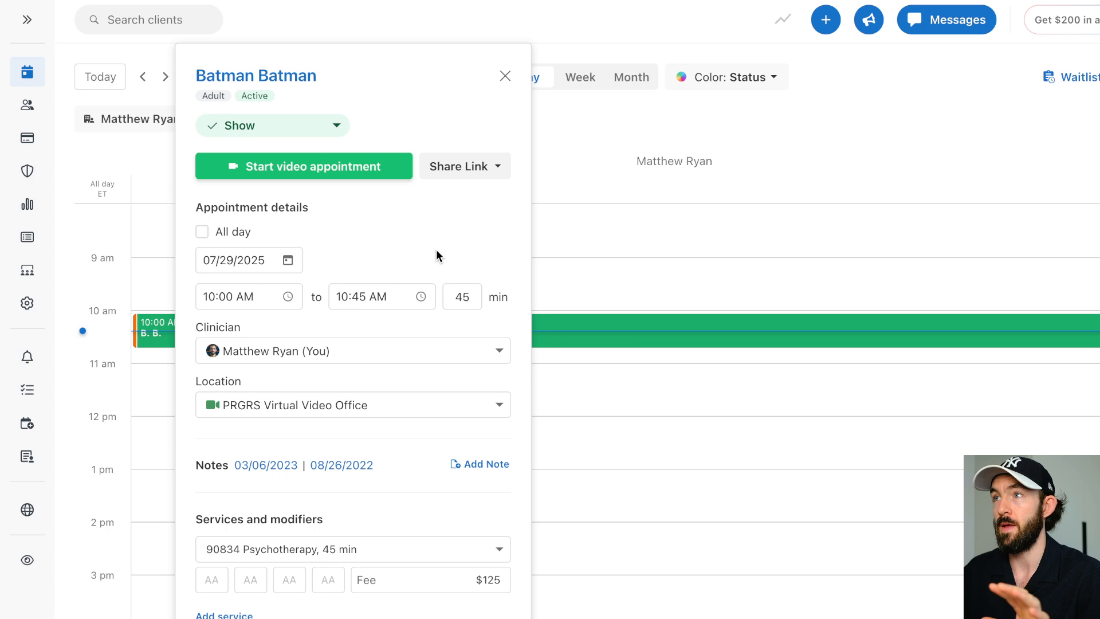
{"action": "mouse_move", "coordinate": [418, 245]}
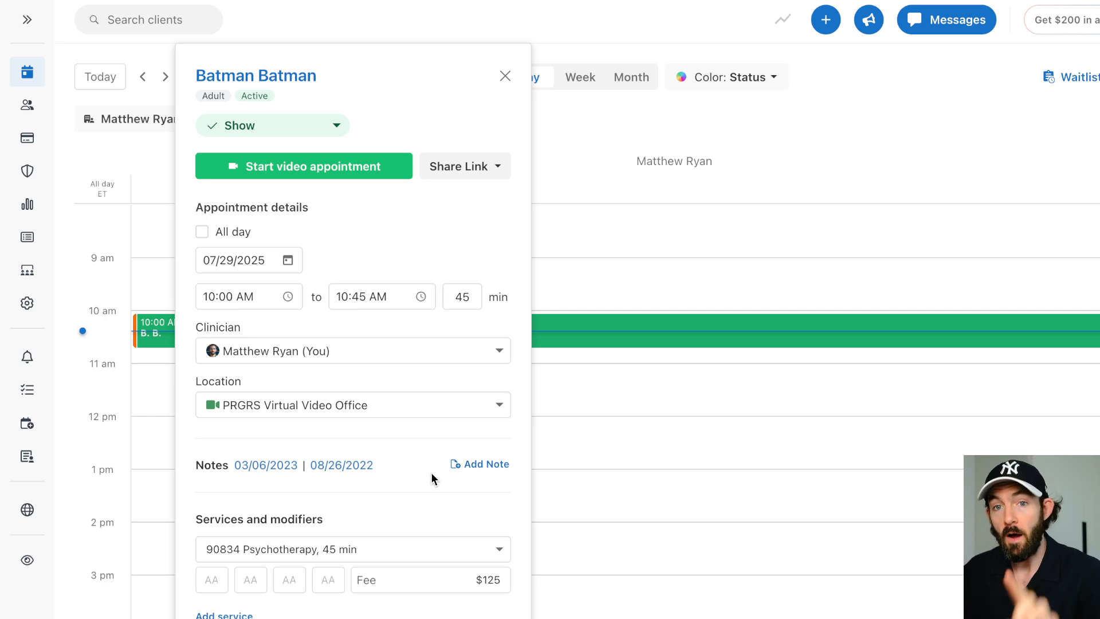
{"action": "mouse_move", "coordinate": [438, 479]}
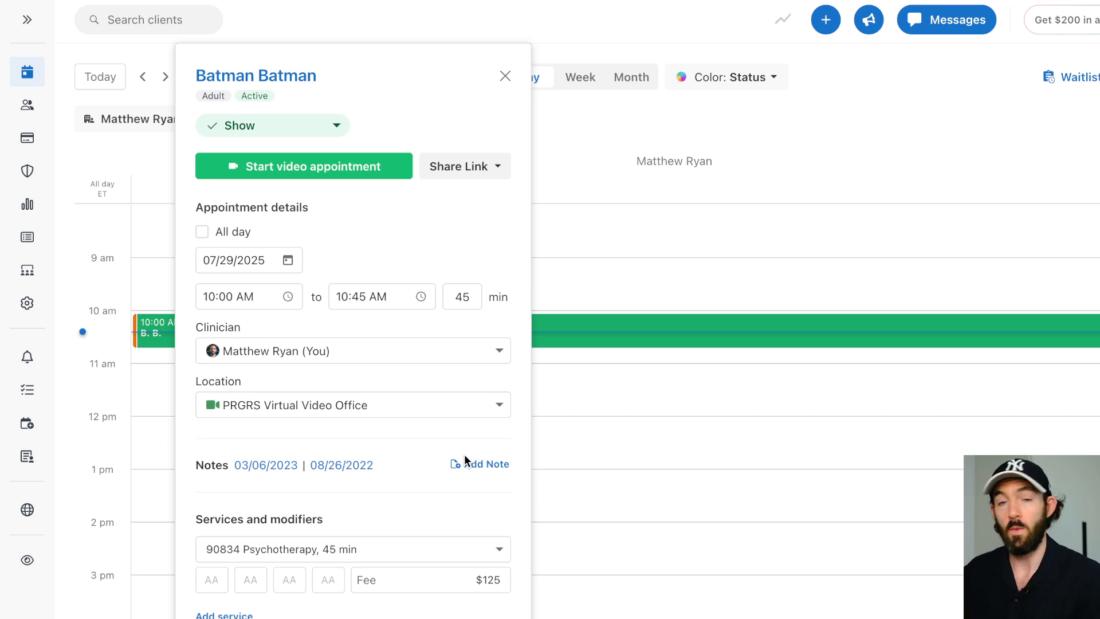
{"action": "mouse_move", "coordinate": [456, 442]}
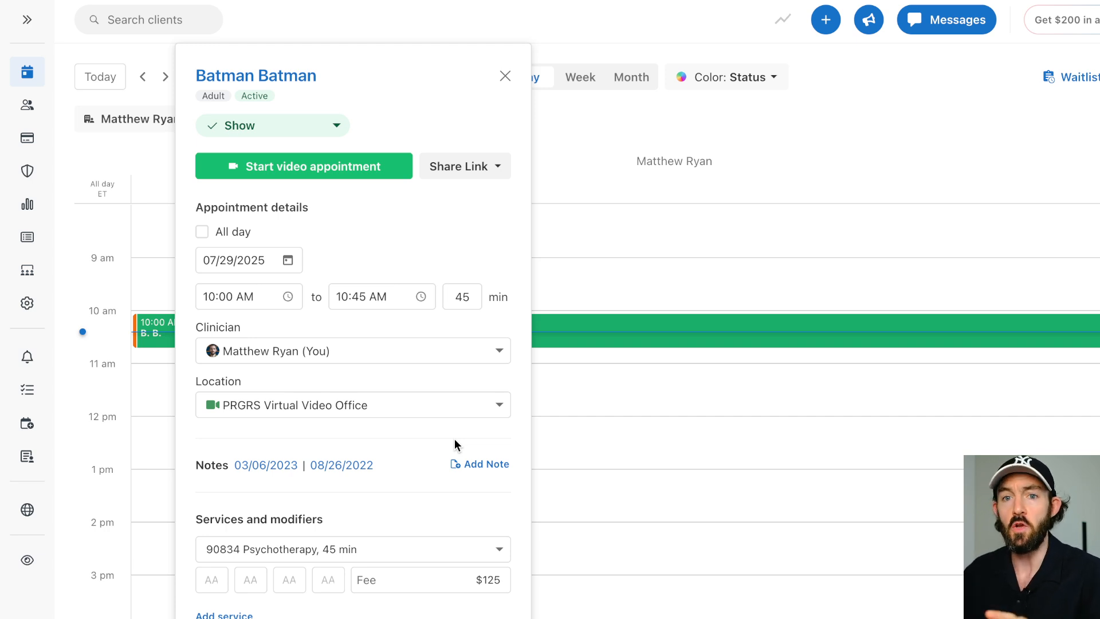
{"action": "mouse_move", "coordinate": [462, 438]}
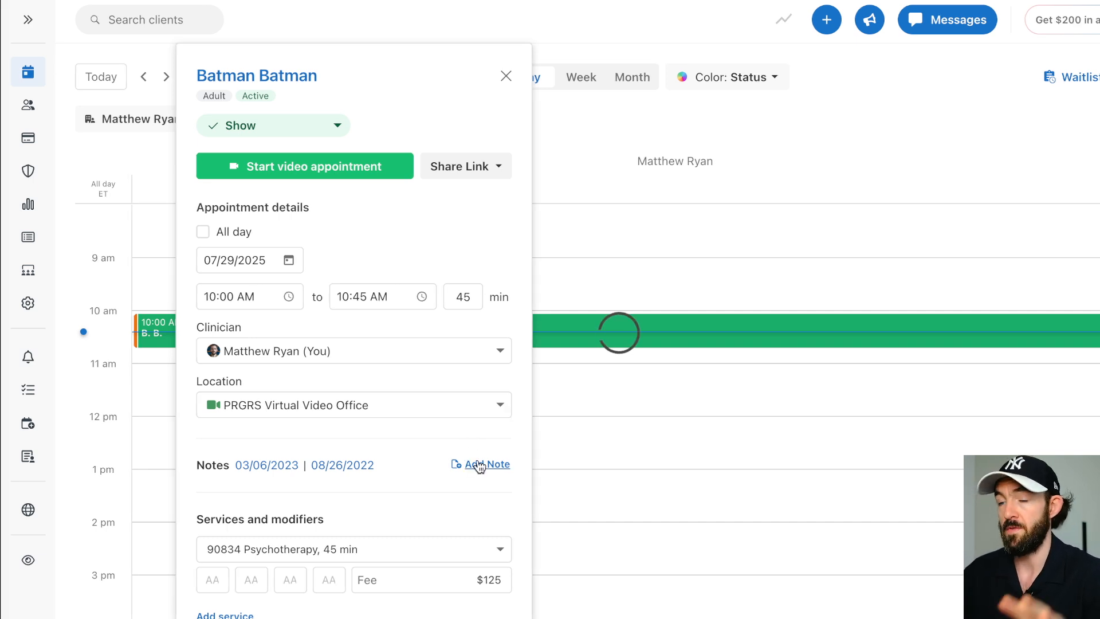
Add a progress note using the Individual Therapy Progress Notes template and save it empty.
{"action": "left_click", "coordinate": [487, 465]}
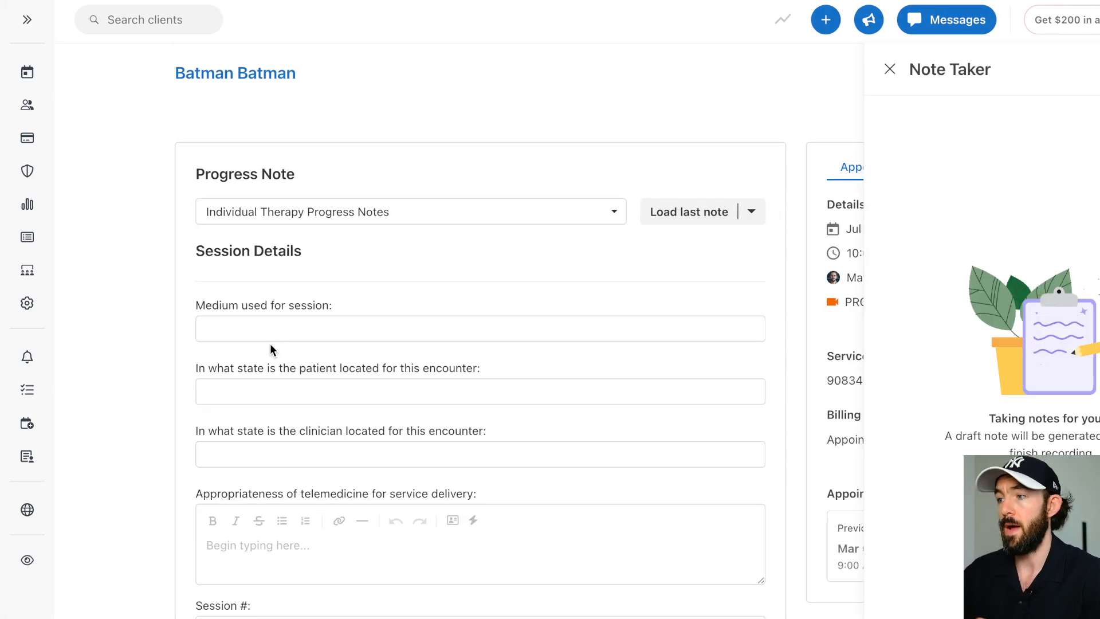
{"action": "mouse_move", "coordinate": [354, 273]}
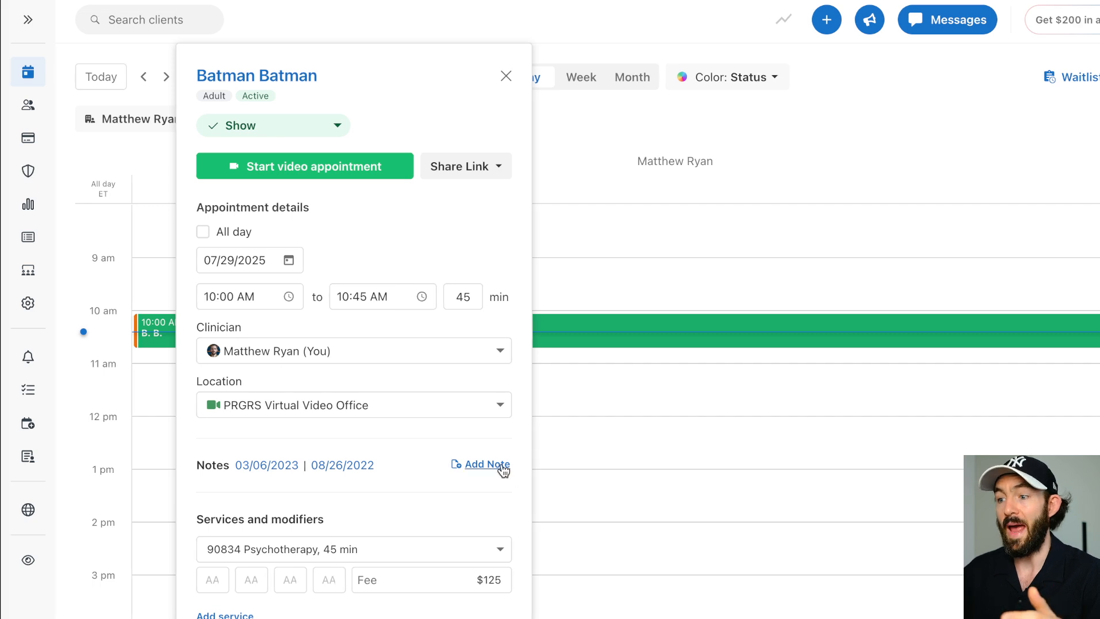
{"action": "left_click", "coordinate": [488, 465]}
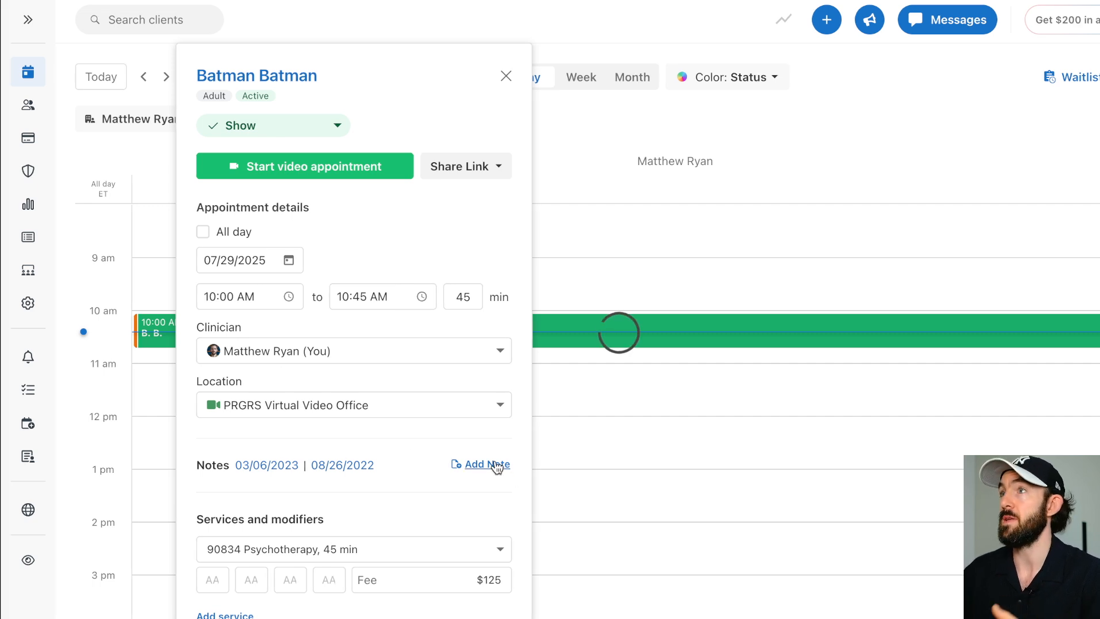
{"action": "left_click", "coordinate": [486, 465]}
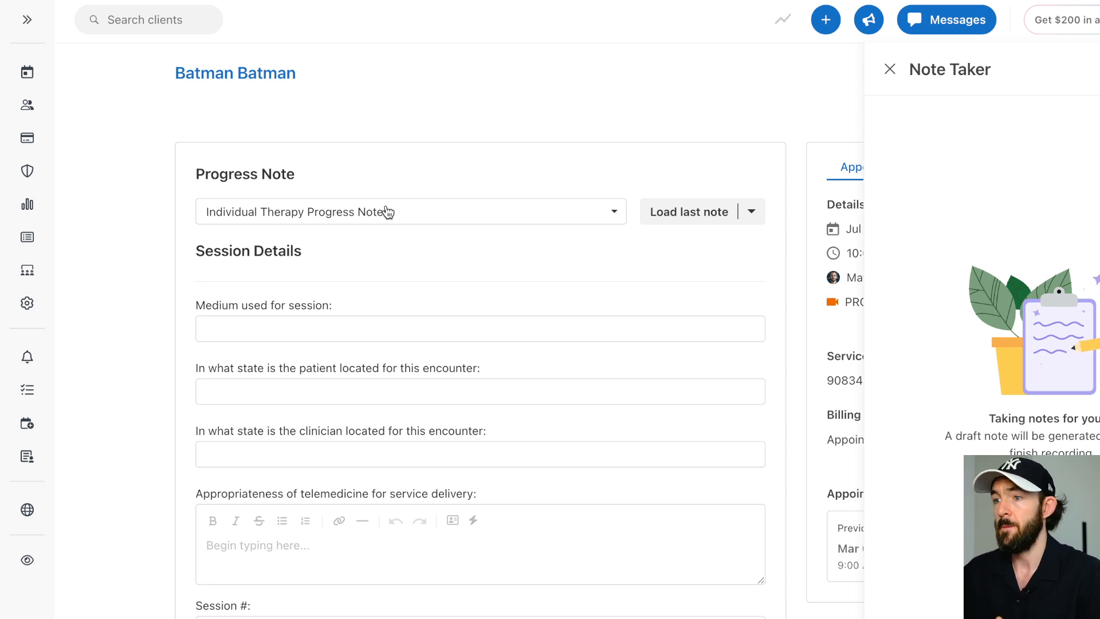
{"action": "left_click", "coordinate": [410, 211]}
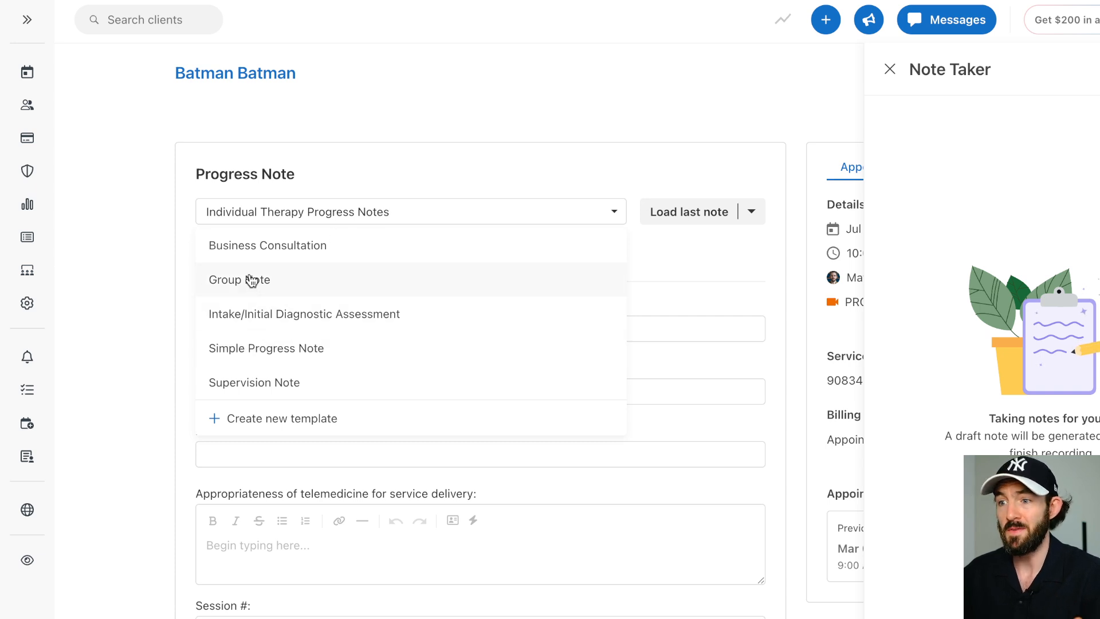
{"action": "mouse_move", "coordinate": [246, 331]}
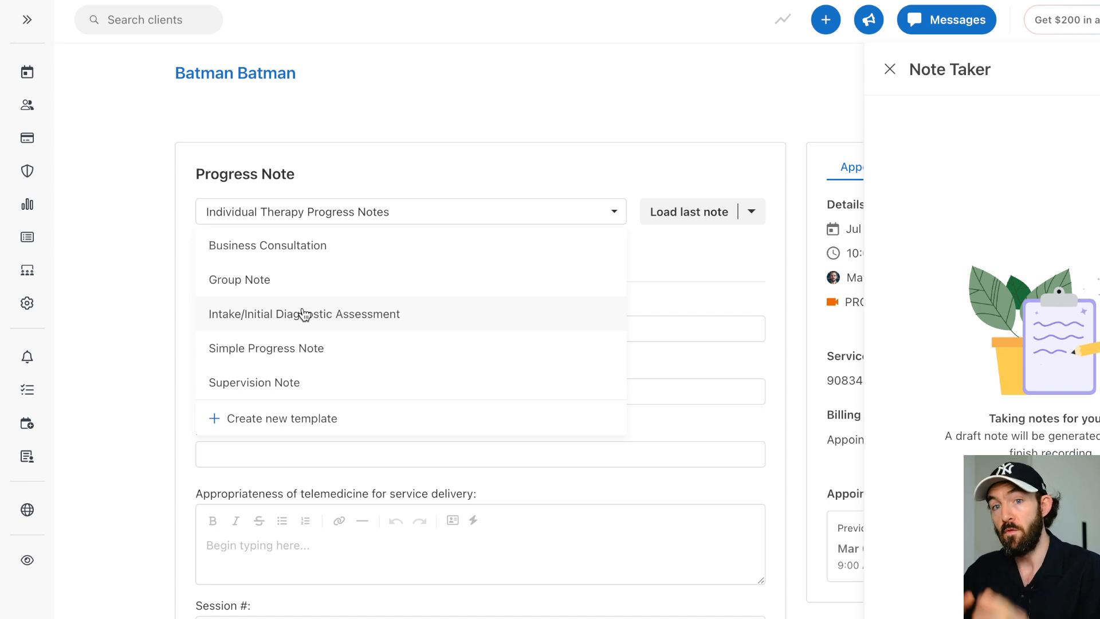
{"action": "left_click", "coordinate": [305, 314]}
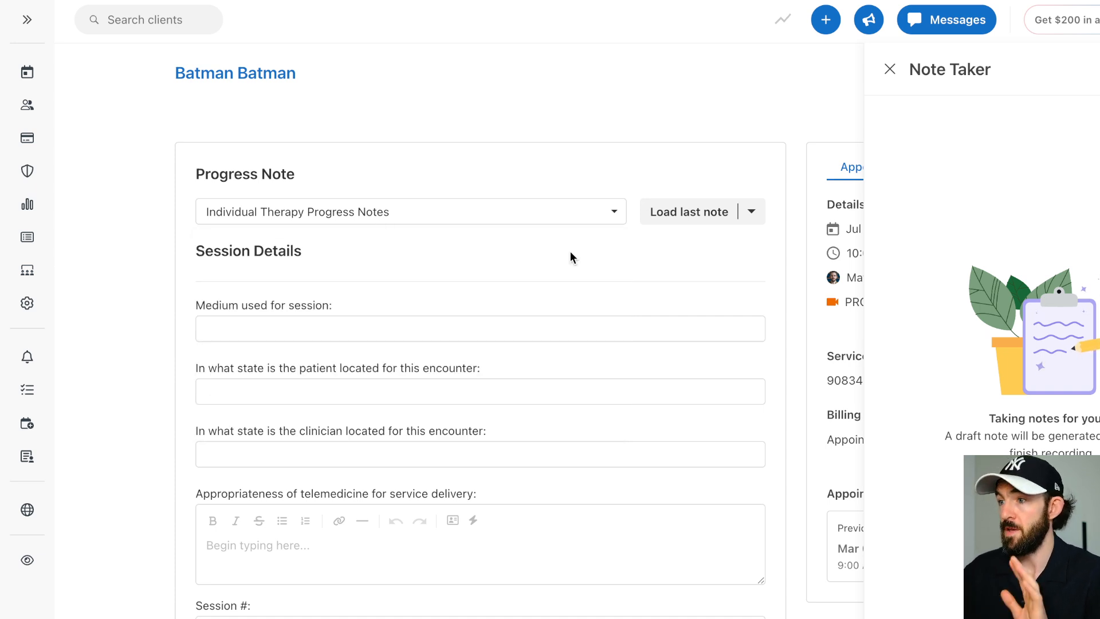
{"action": "scroll", "scroll_direction": "down", "scroll_amount": 3}
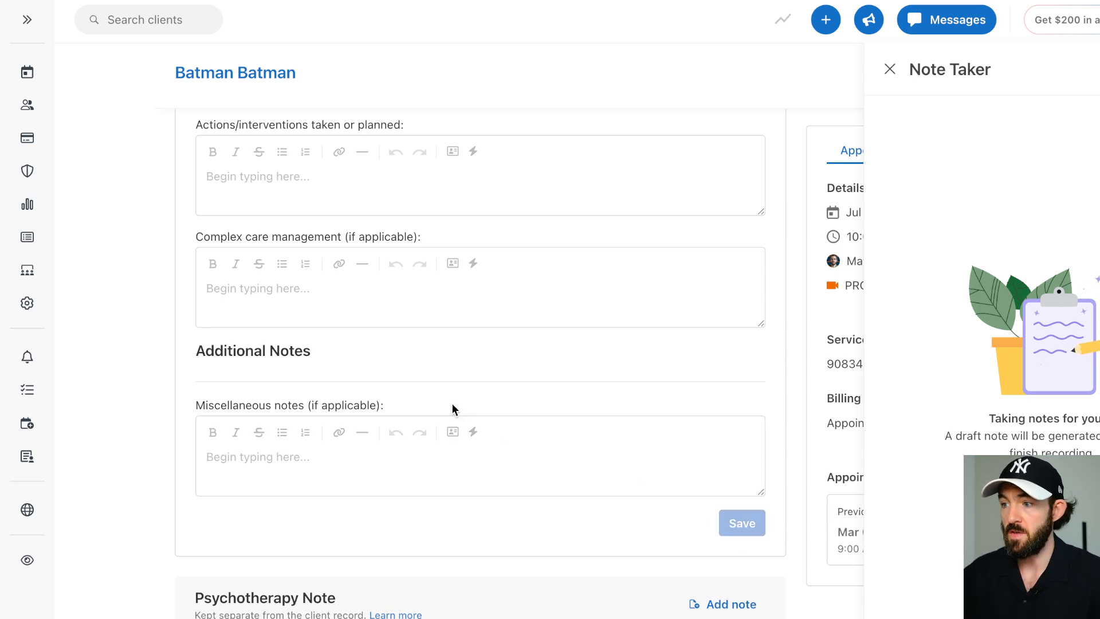
{"action": "left_click", "coordinate": [742, 523]}
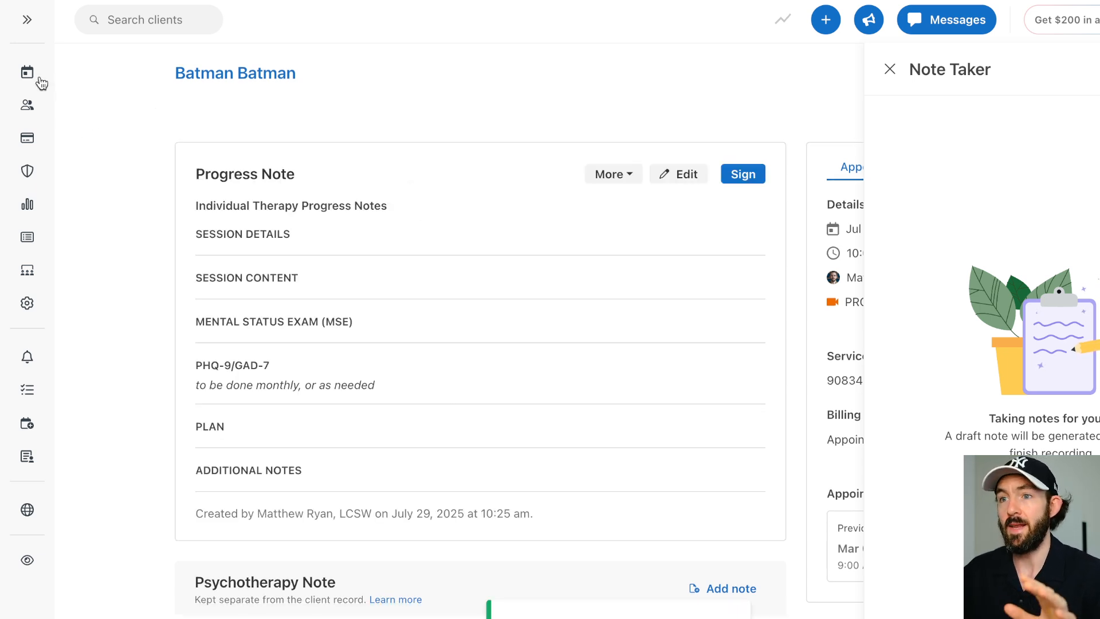
Return to the calendar, rejoin the video session, and end it for all participants.
{"action": "left_click", "coordinate": [26, 71]}
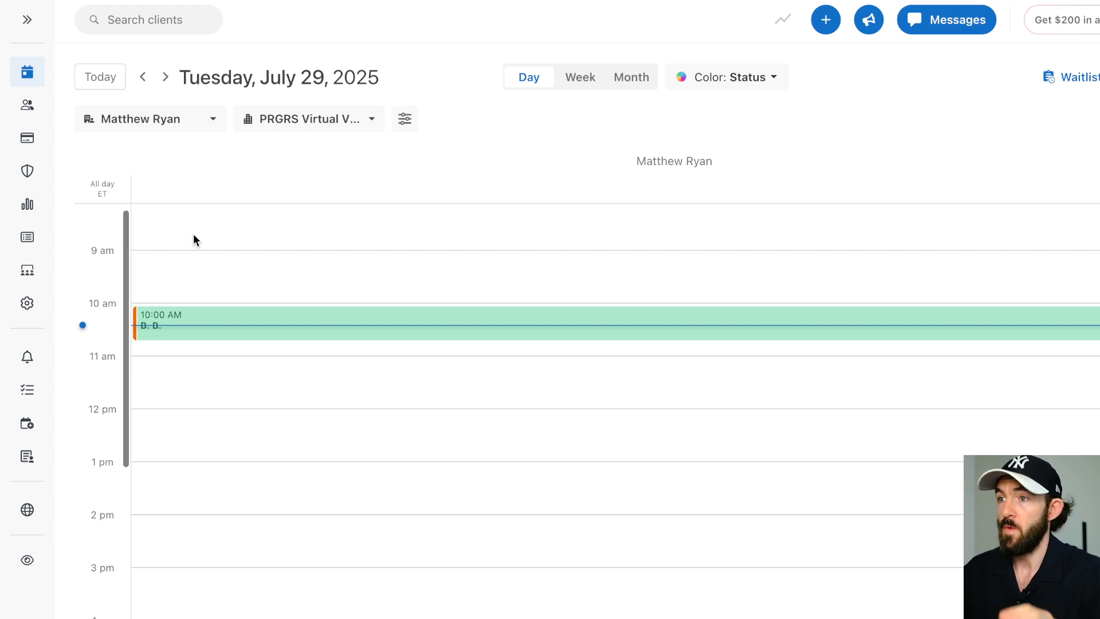
{"action": "mouse_move", "coordinate": [321, 227]}
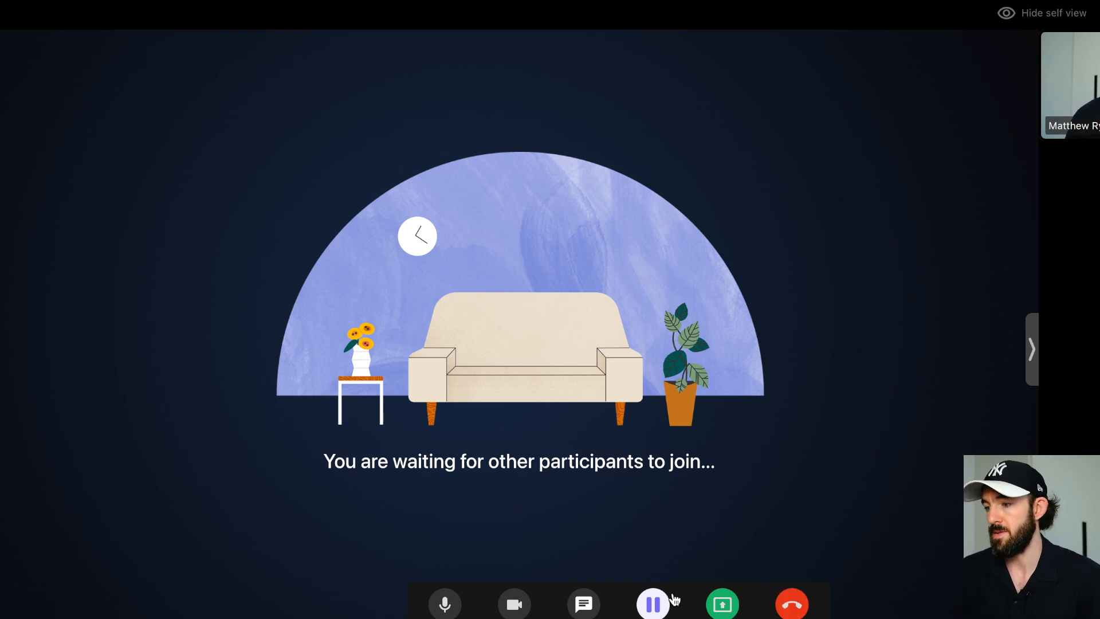
{"action": "left_click", "coordinate": [790, 604]}
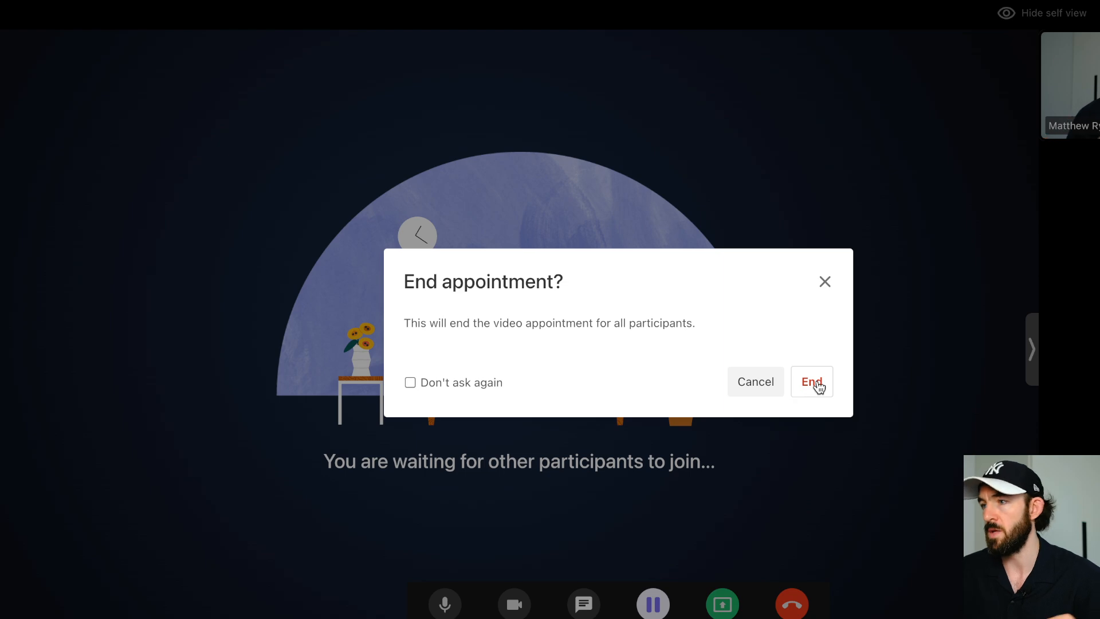
{"action": "left_click", "coordinate": [811, 381]}
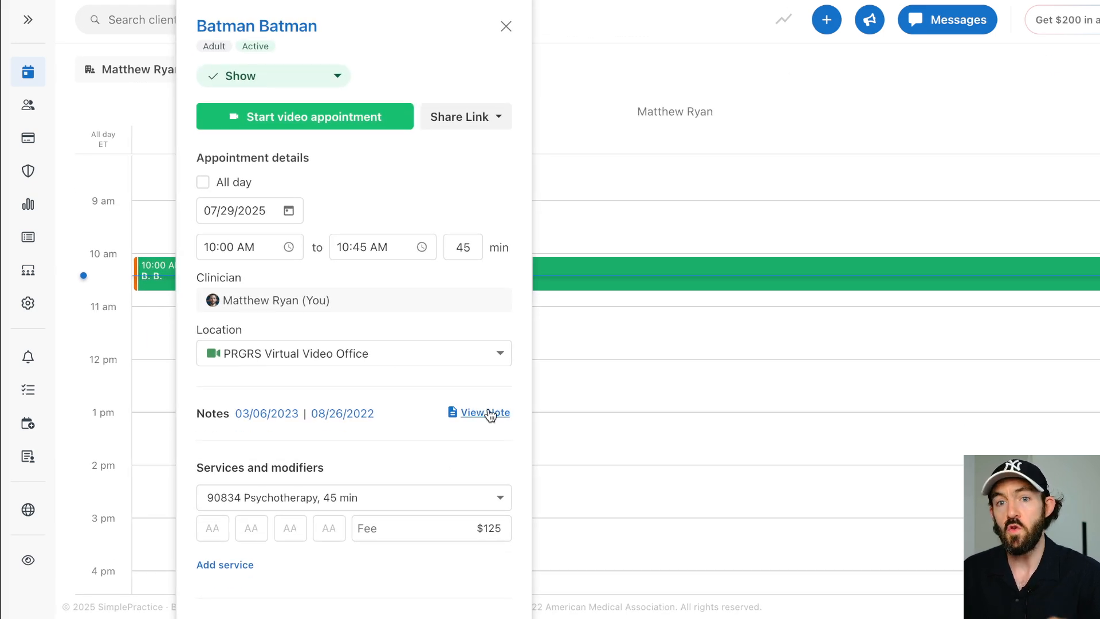
View the saved Individual Therapy progress note from the appointment popover.
{"action": "left_click", "coordinate": [486, 413]}
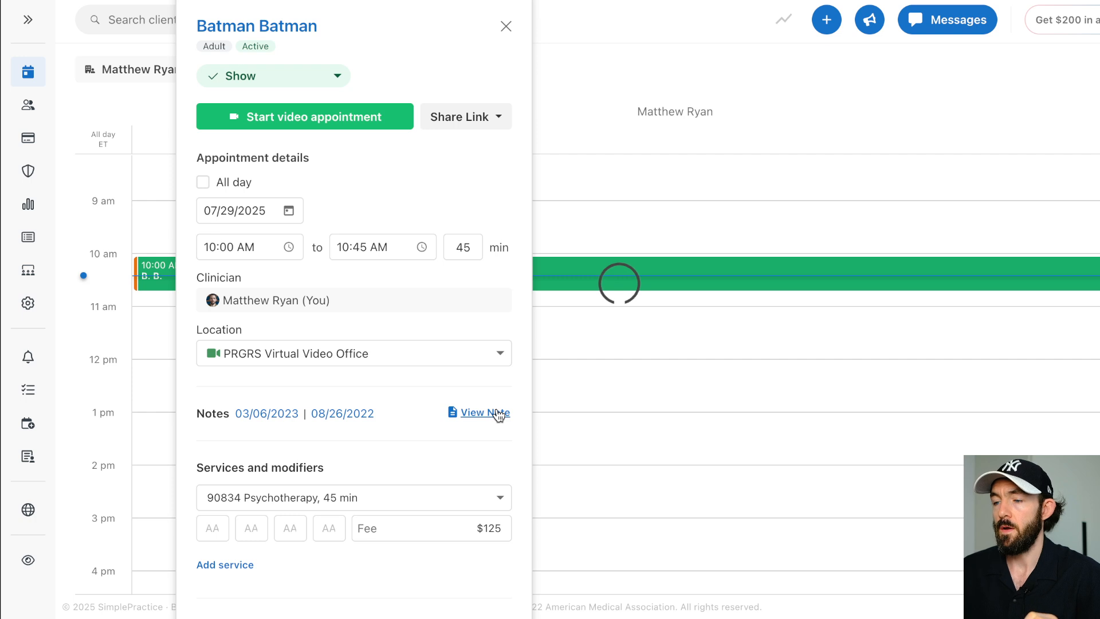
{"action": "left_click", "coordinate": [484, 412]}
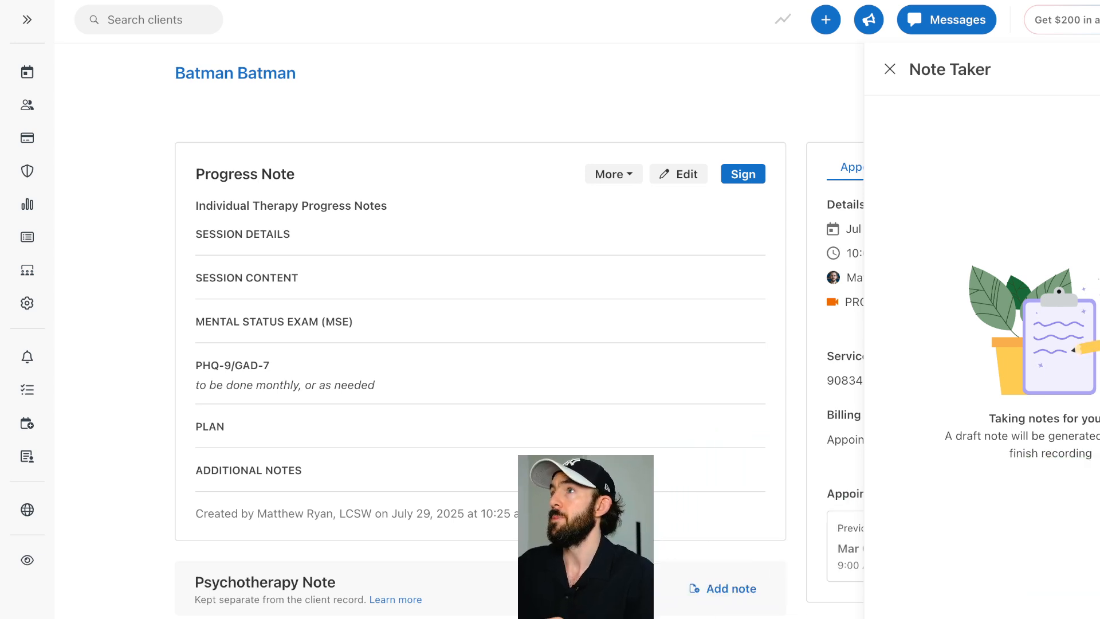
{"action": "mouse_move", "coordinate": [936, 156]}
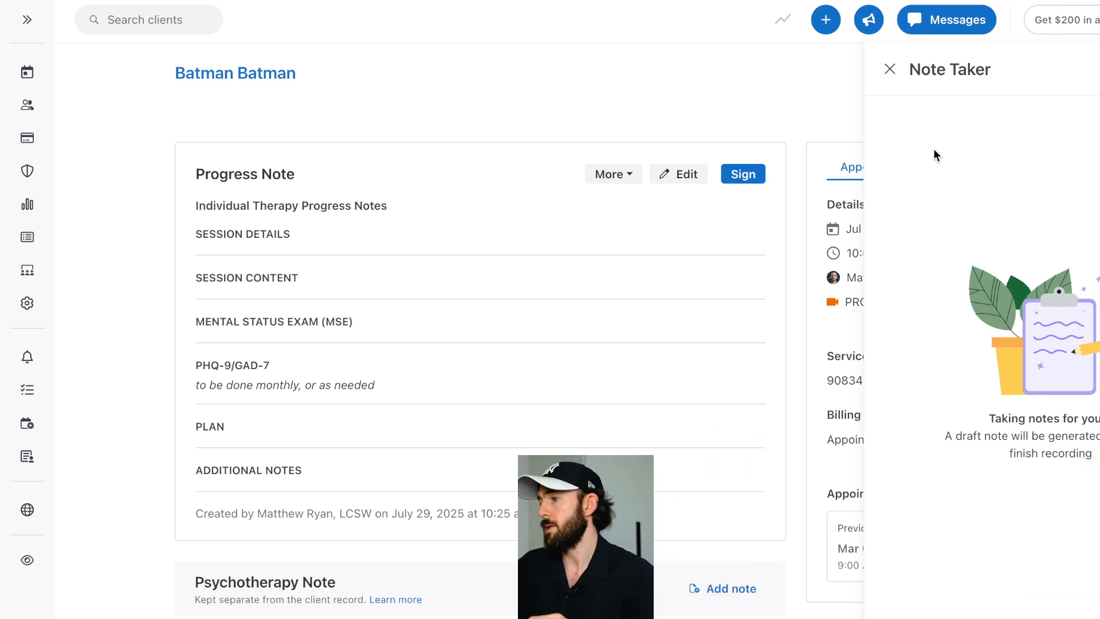
{"action": "mouse_move", "coordinate": [1093, 89]}
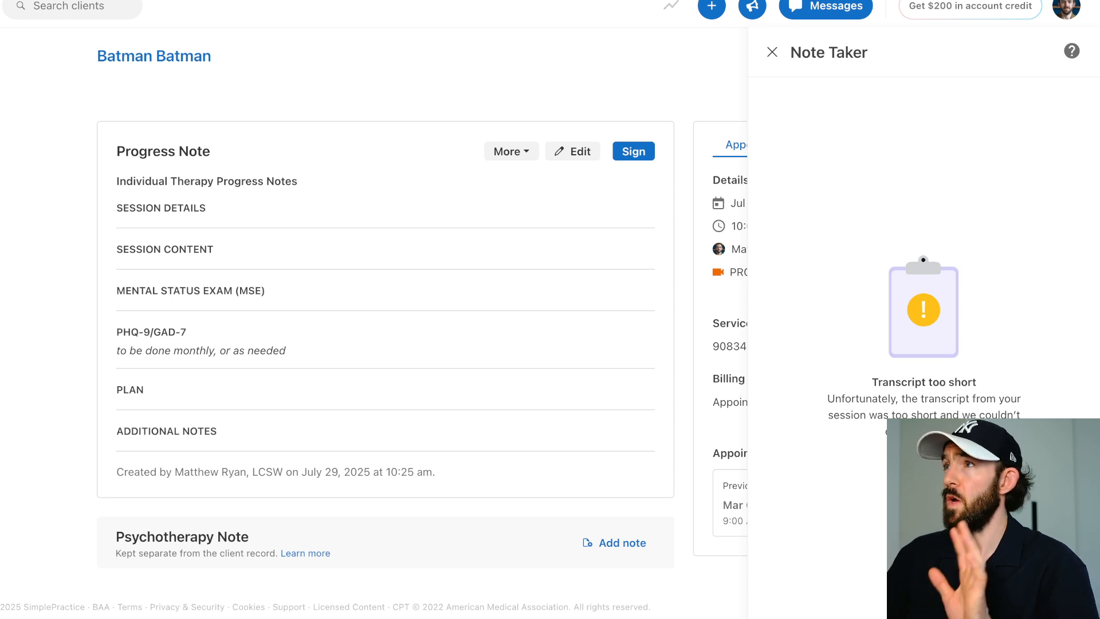
{"action": "mouse_move", "coordinate": [941, 319]}
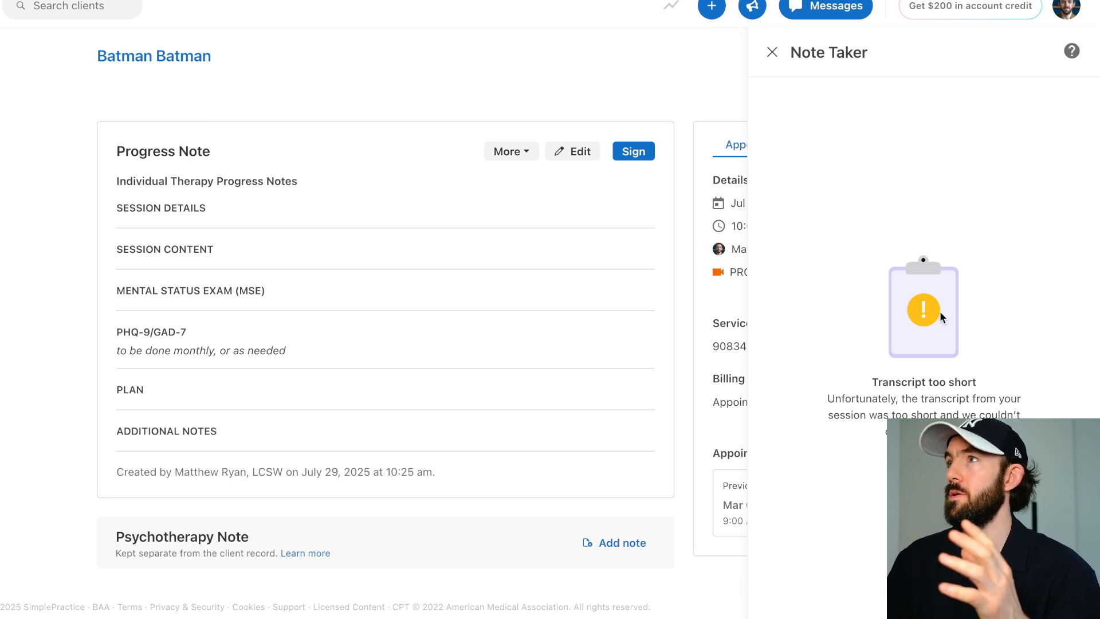
{"action": "mouse_move", "coordinate": [945, 356]}
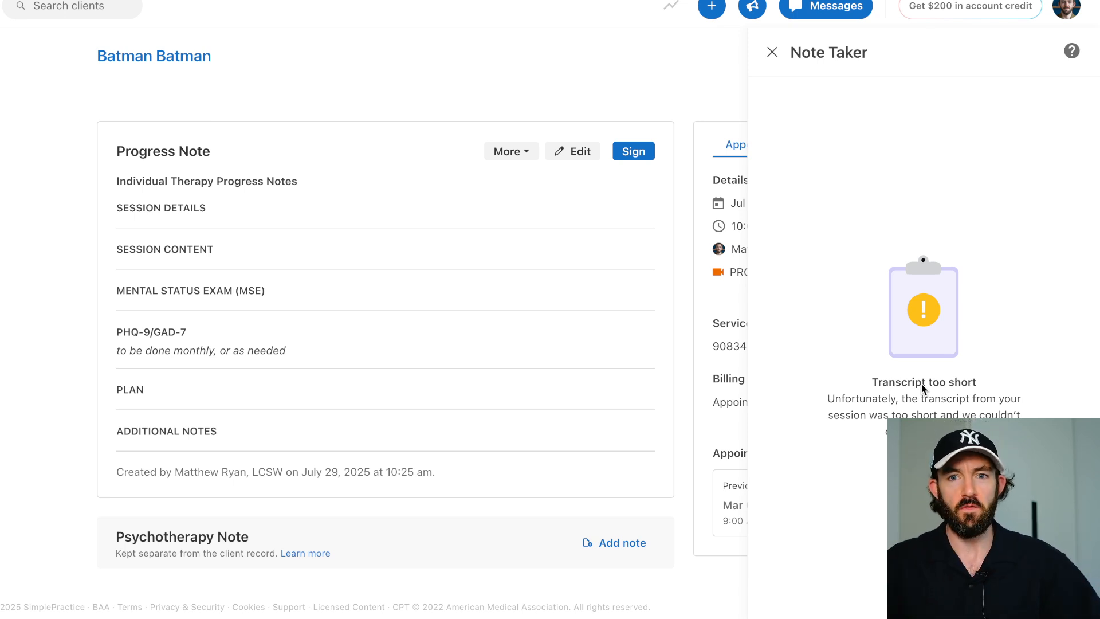
{"action": "mouse_move", "coordinate": [927, 201]}
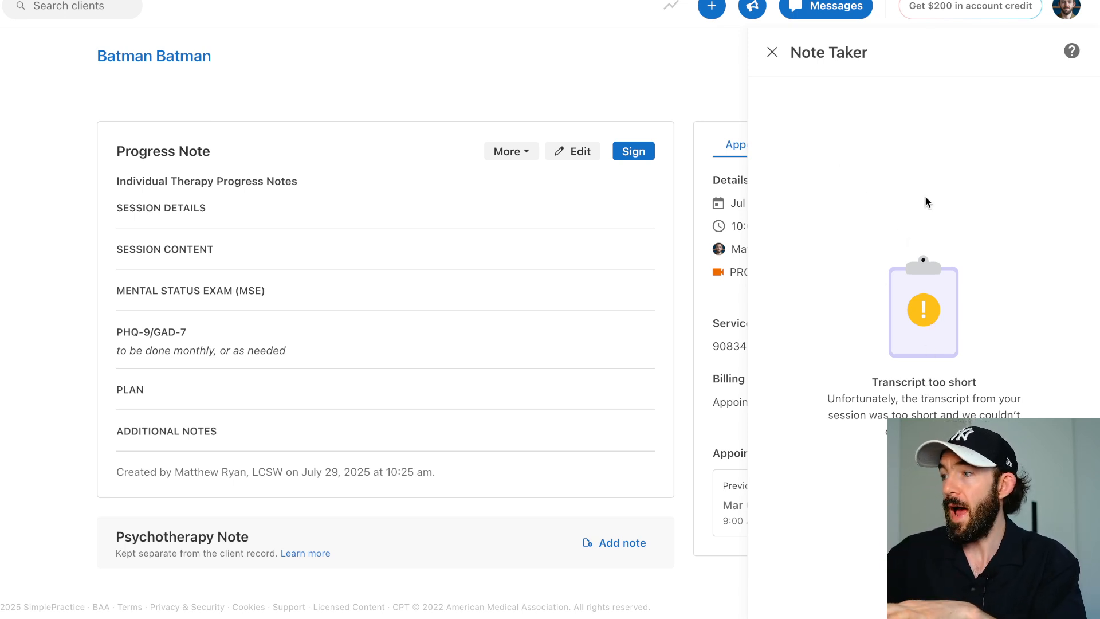
{"action": "mouse_move", "coordinate": [922, 206]}
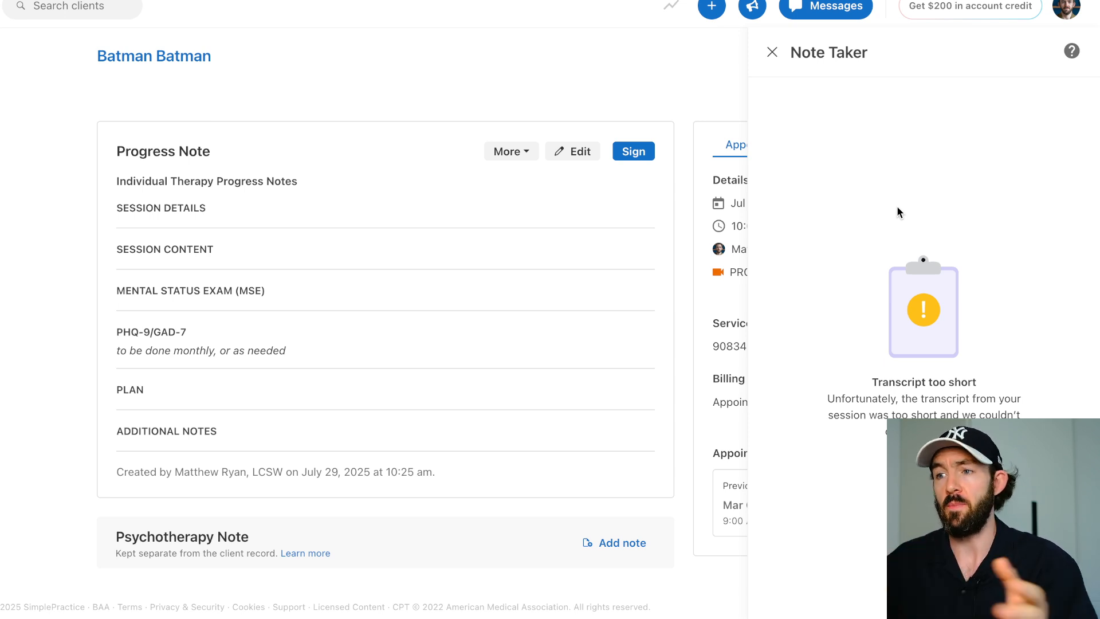
{"action": "mouse_move", "coordinate": [98, 225]}
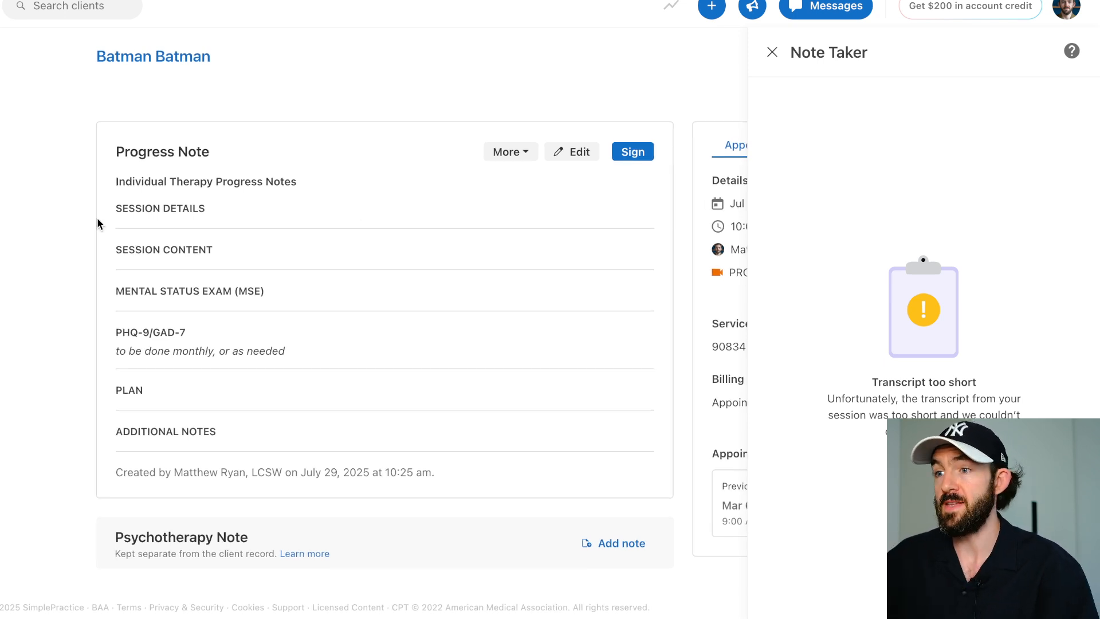
{"action": "mouse_move", "coordinate": [129, 176]}
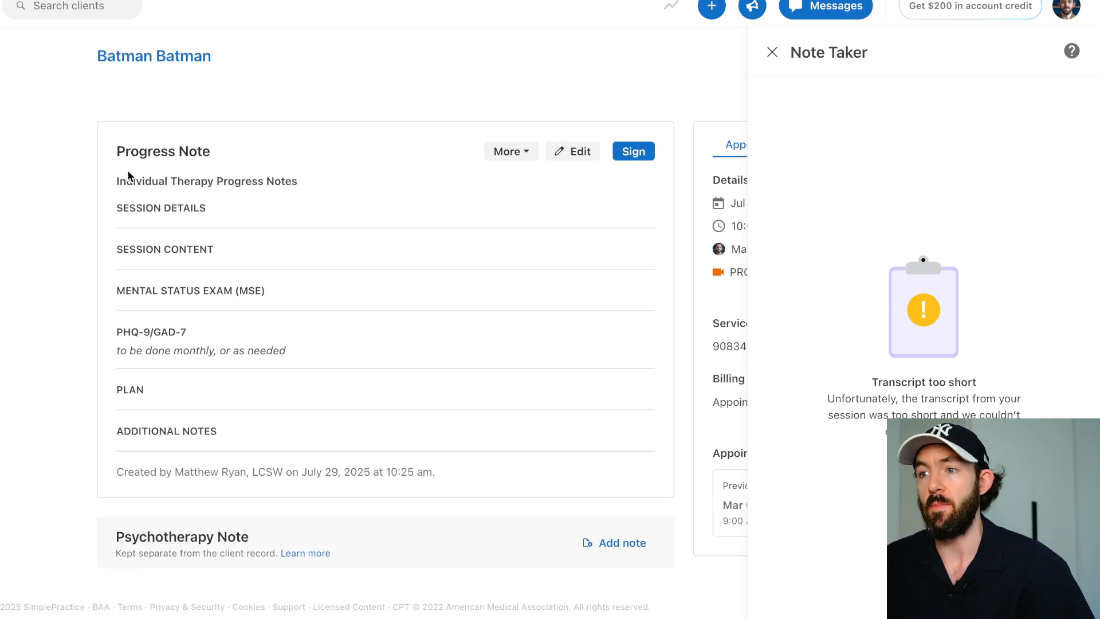
{"action": "mouse_move", "coordinate": [117, 194]}
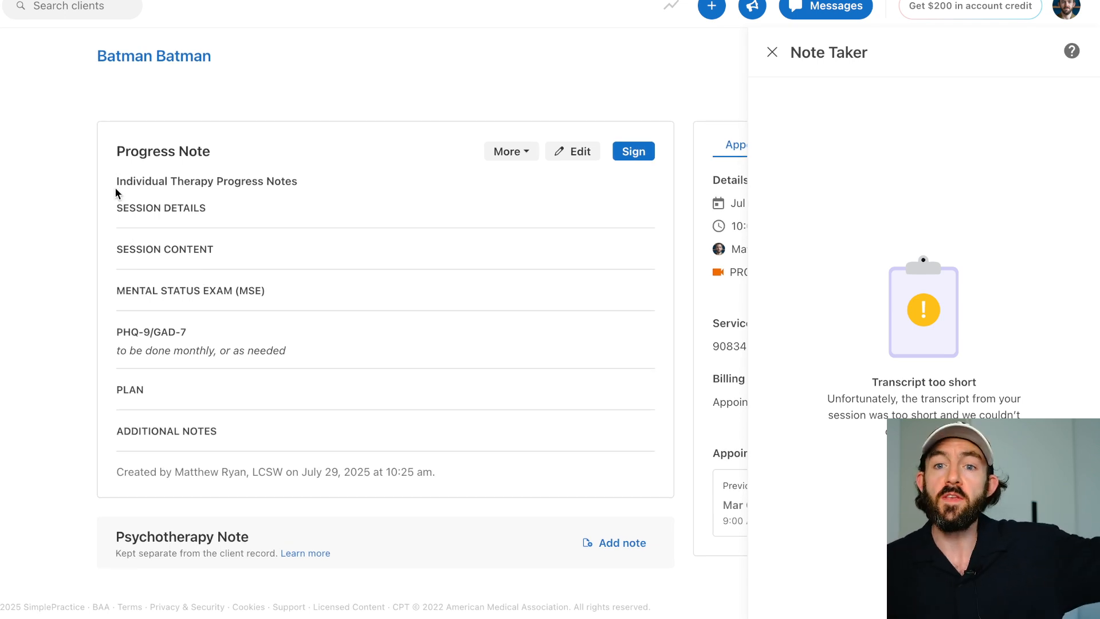